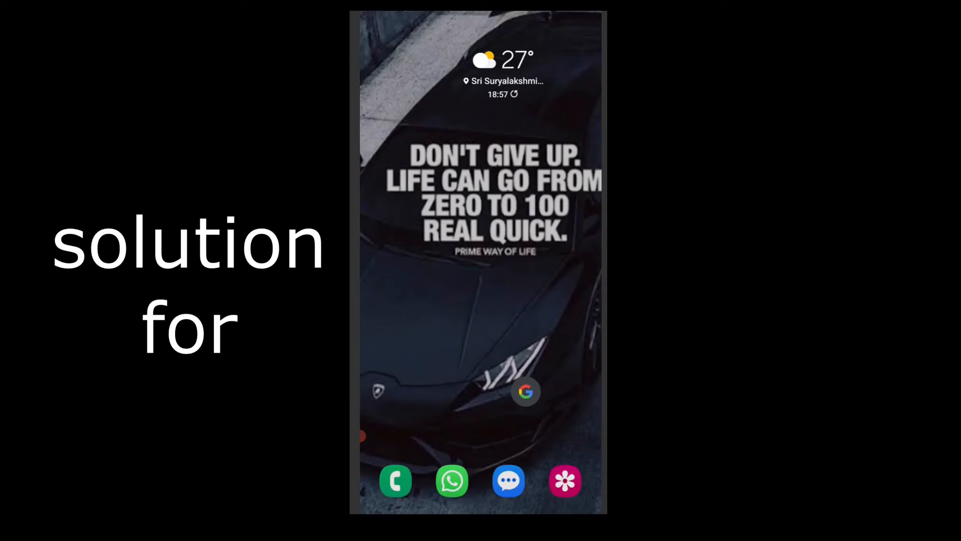
# - Launch WhatsApp from the home screen, landing on the Updates tab with status updates
pyautogui.click(452, 481)
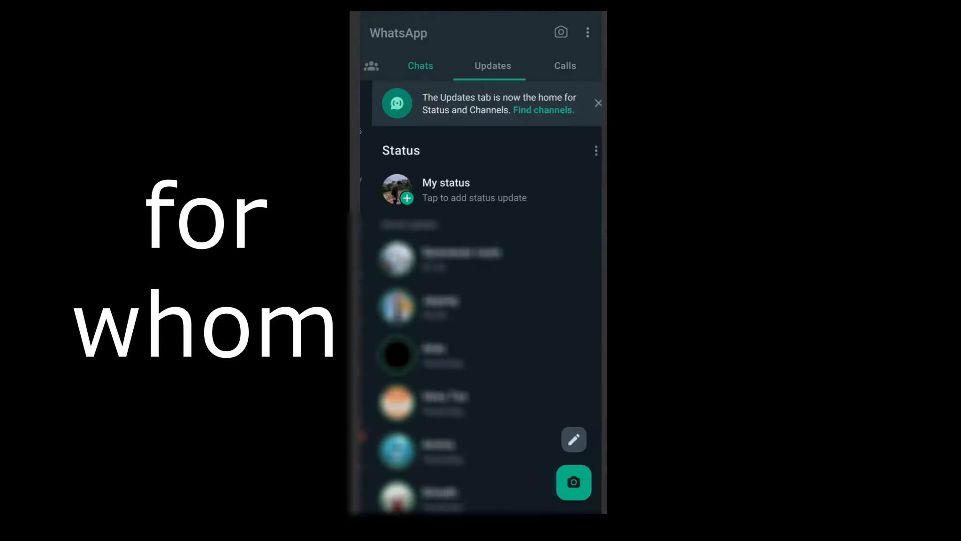
pyautogui.scroll(-3)
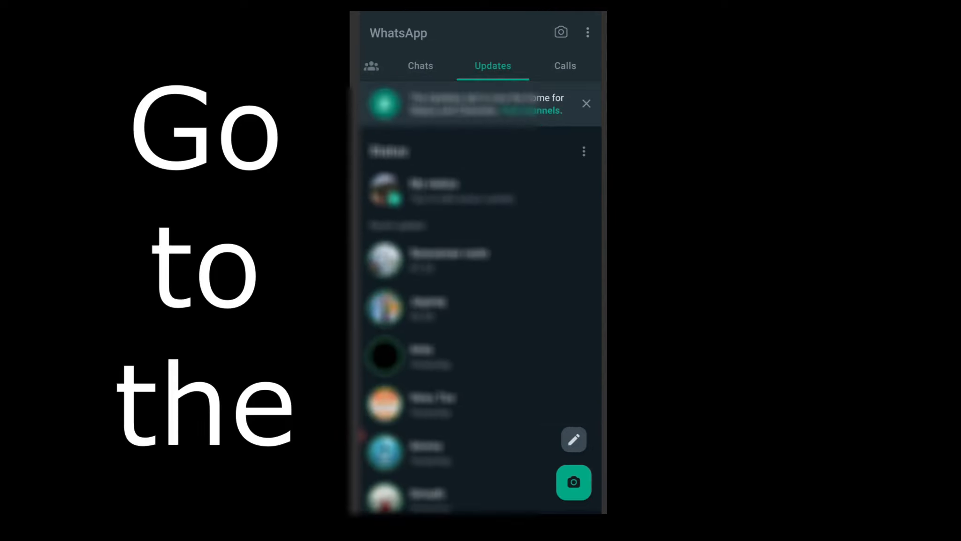
# - From Chats, go through the three-dot menu and Settings to the Help page and Help Centre
pyautogui.click(420, 65)
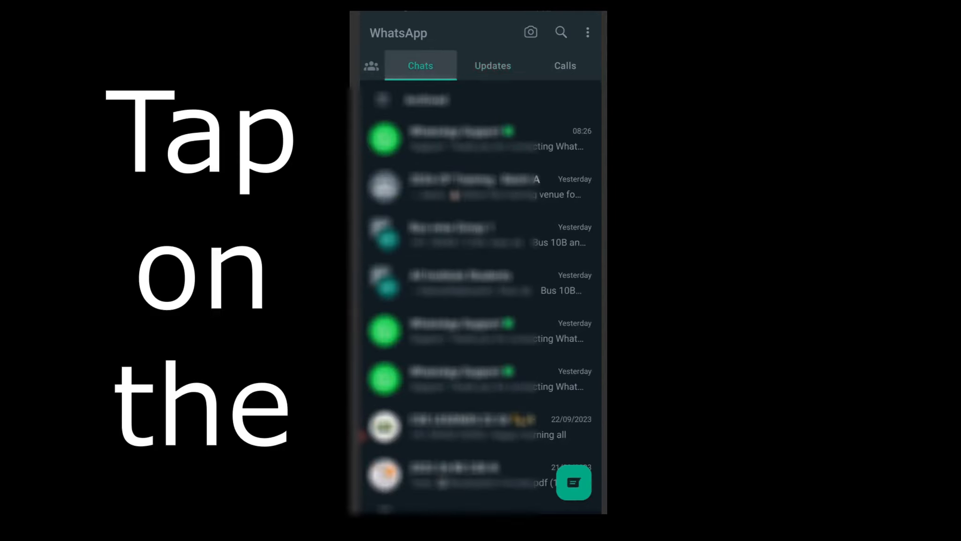
pyautogui.click(587, 32)
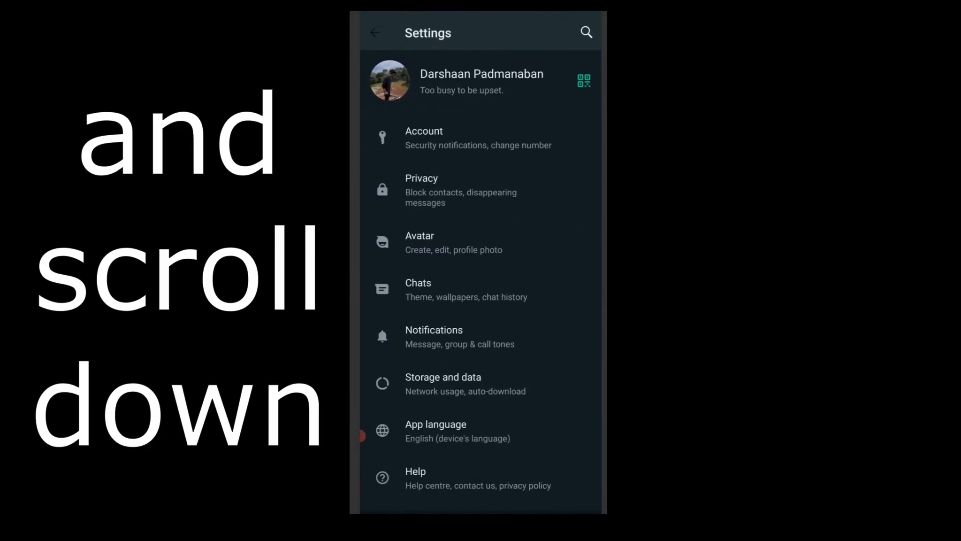
pyautogui.scroll(-3)
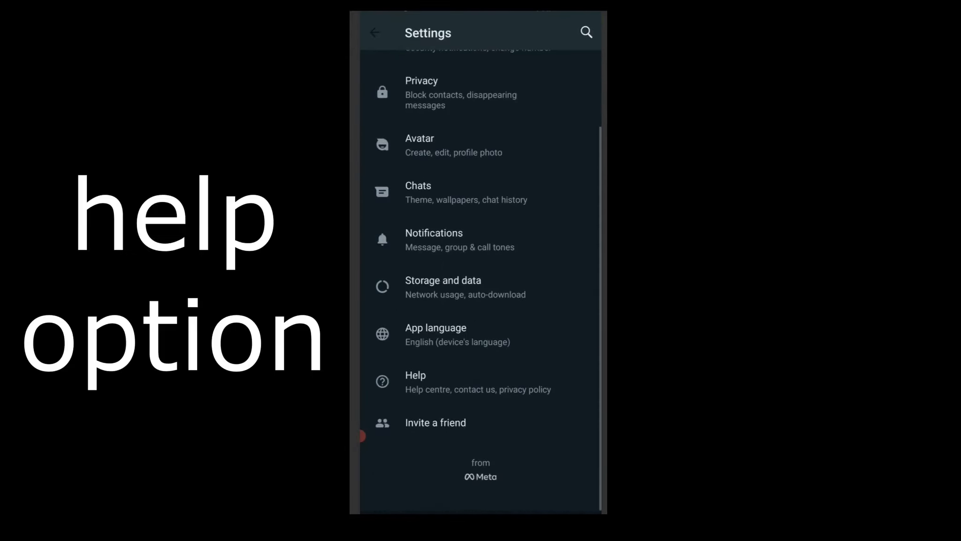
pyautogui.click(416, 381)
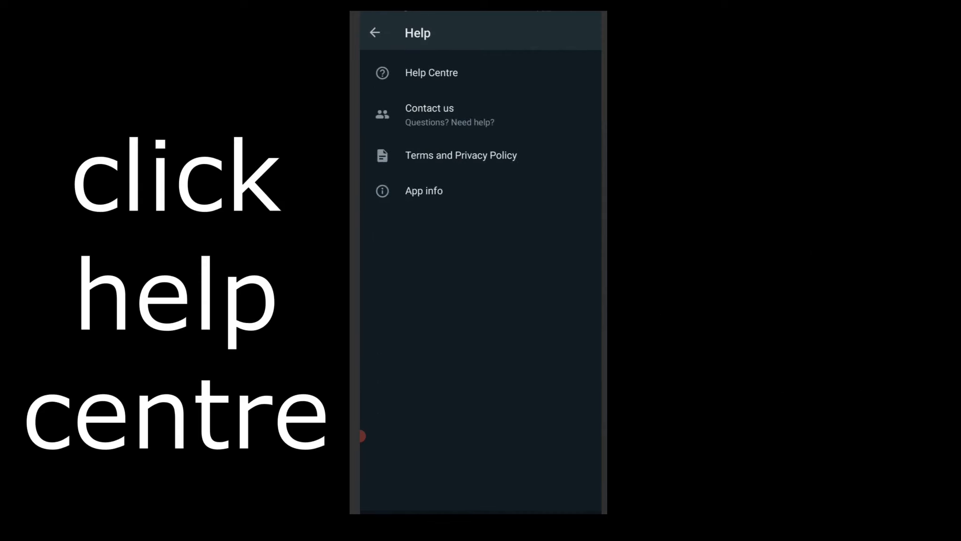
pyautogui.click(431, 72)
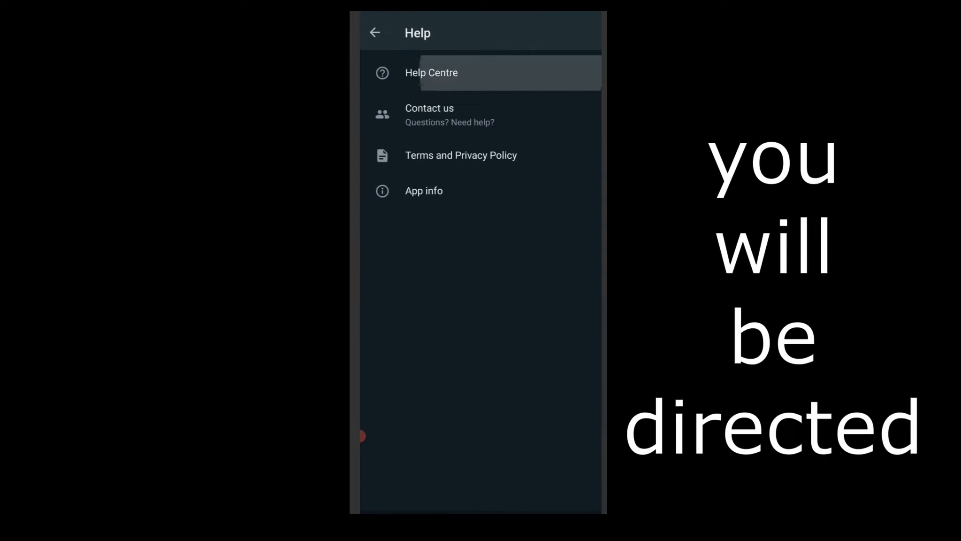
# - In the Help Centre site, browse the topics menu to Channels > Get Started
pyautogui.click(431, 72)
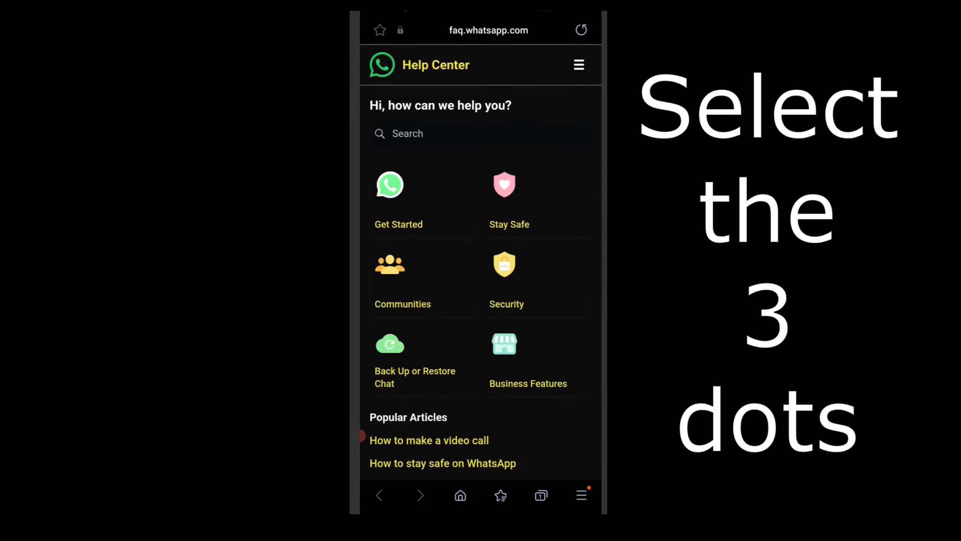
pyautogui.click(578, 65)
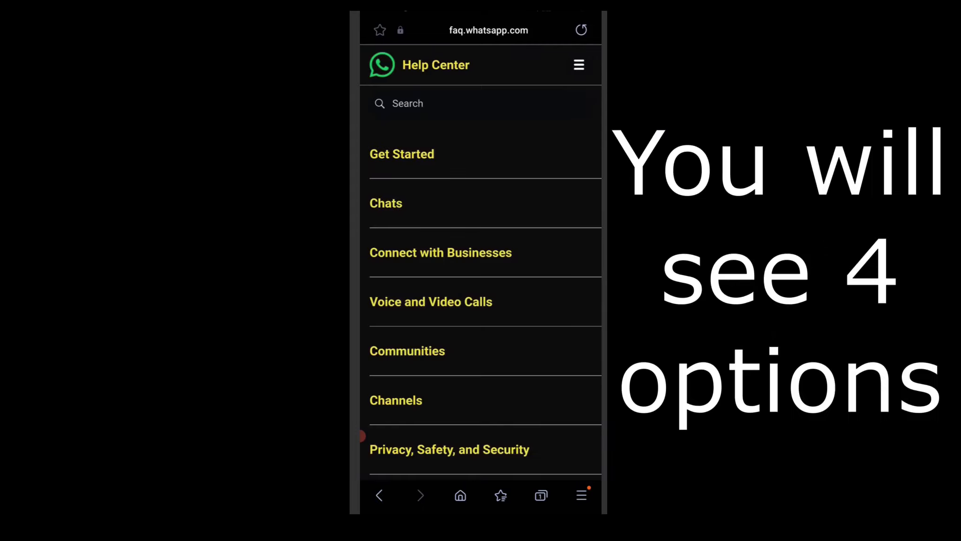
pyautogui.click(395, 400)
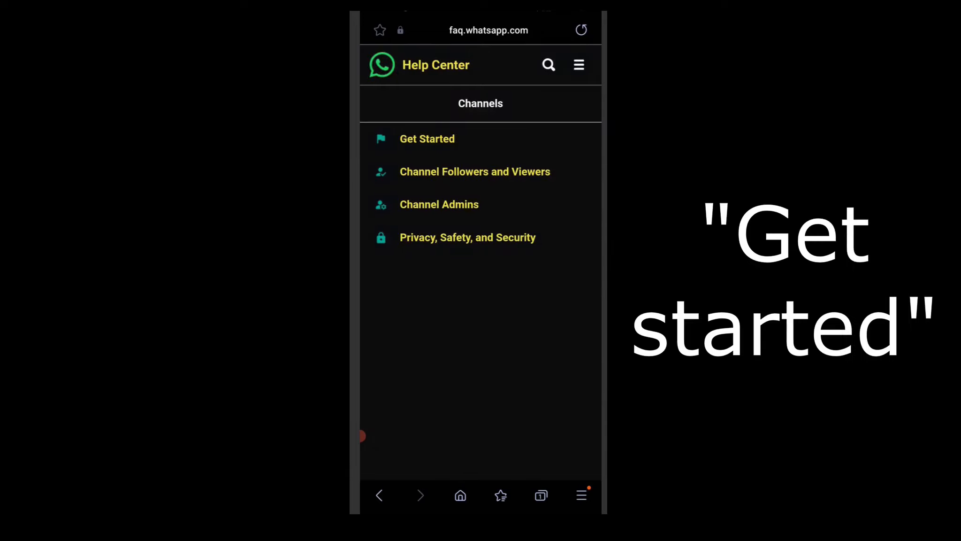
pyautogui.click(428, 139)
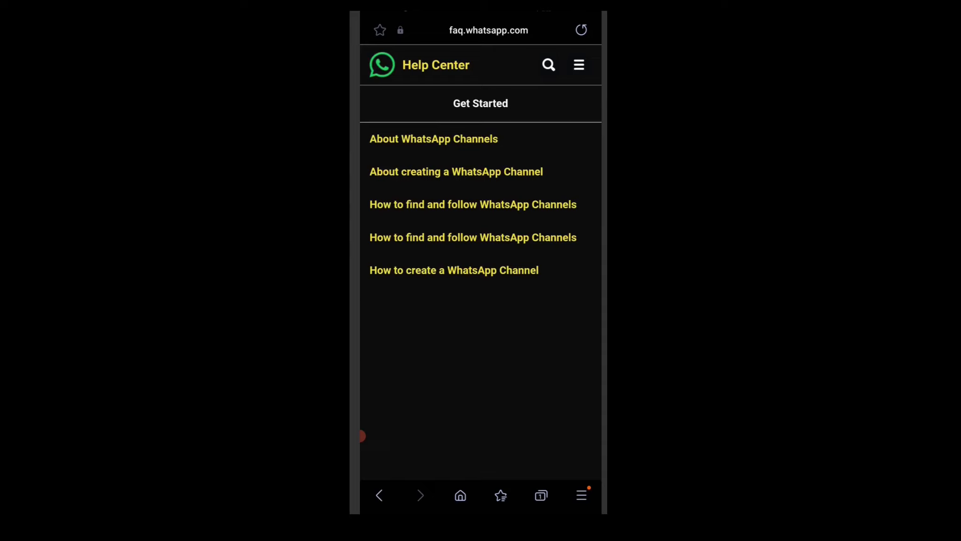
# - Read the 'How to create a WhatsApp Channel' article and follow its whatsapp.com link back to the app
pyautogui.click(454, 269)
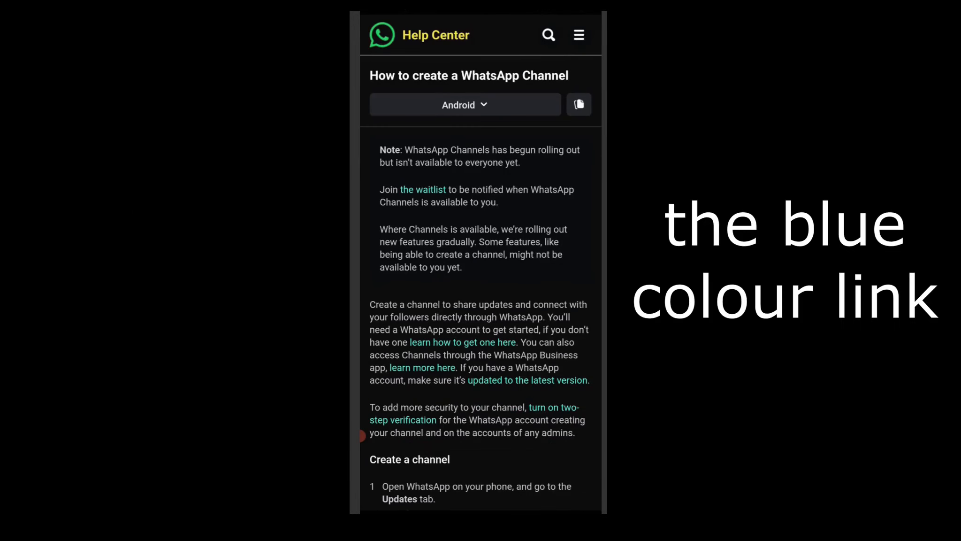
pyautogui.click(424, 189)
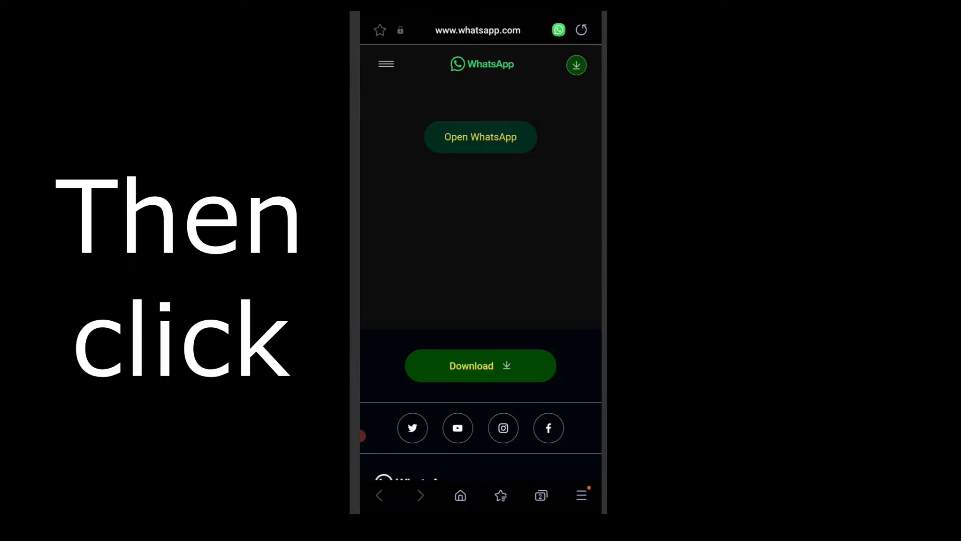
pyautogui.click(480, 137)
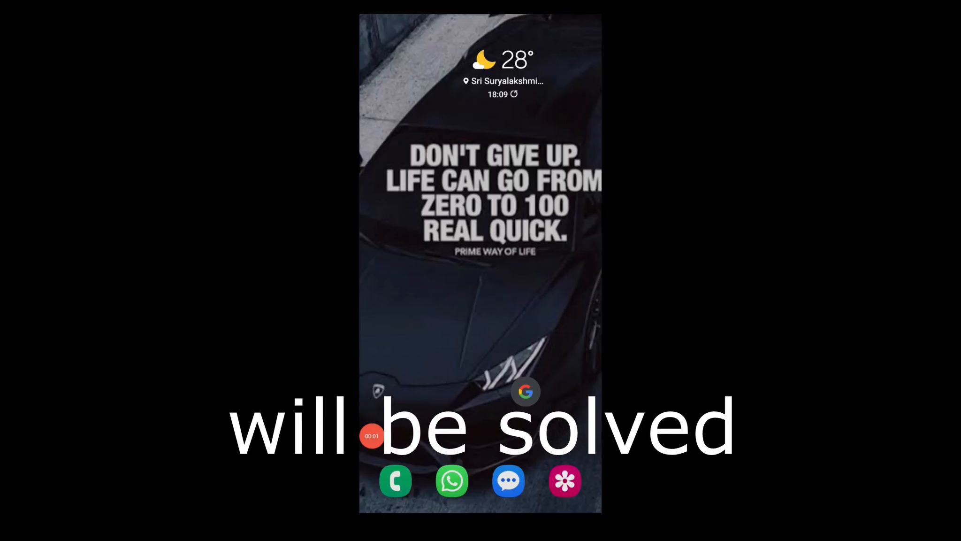
# - Relaunch WhatsApp from the home screen after a stray tap
pyautogui.click(452, 480)
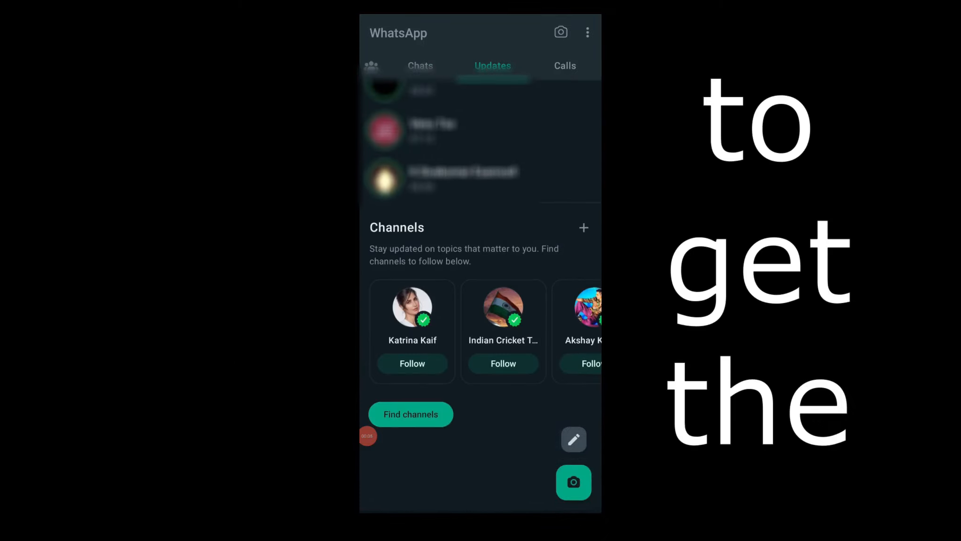
pyautogui.click(583, 228)
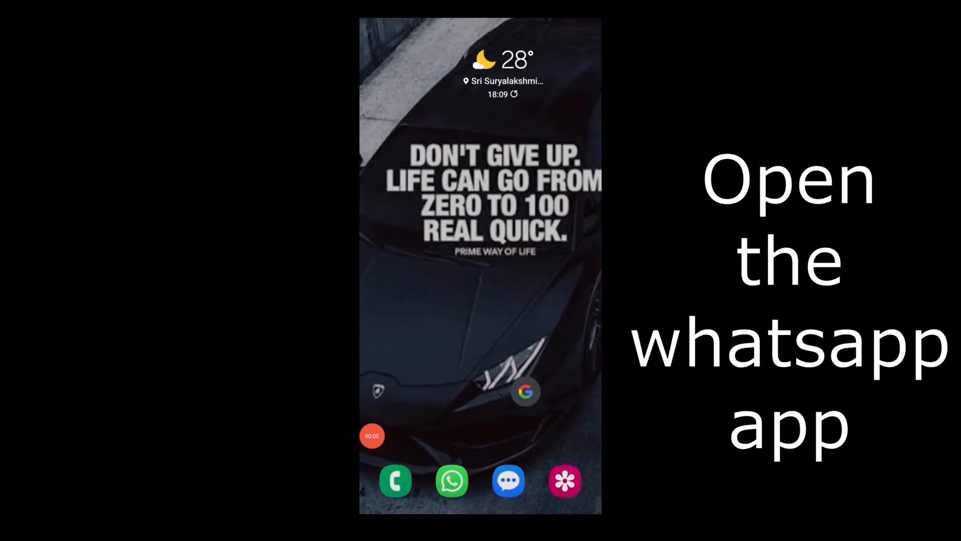
pyautogui.click(451, 480)
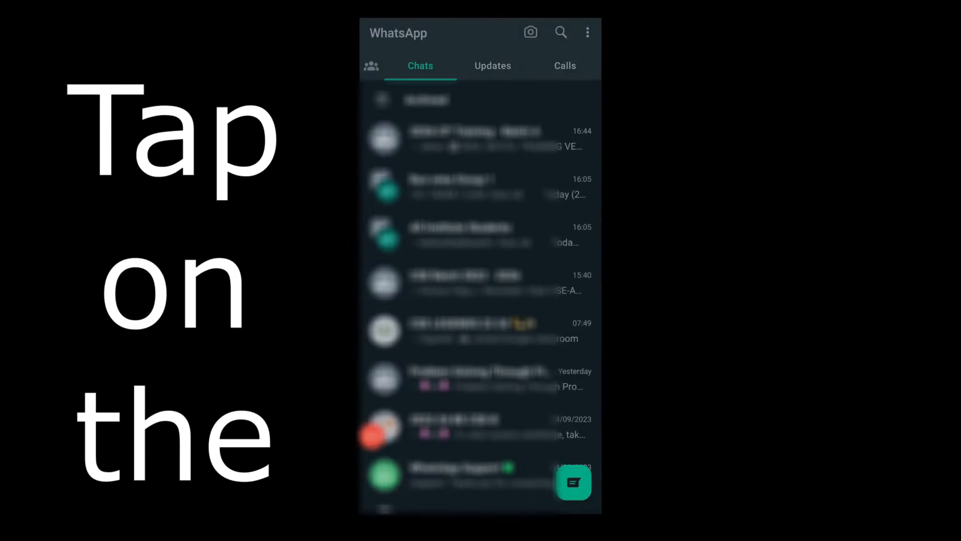
# - On the Updates tab, use the + beside Channels to choose Create channel
pyautogui.click(492, 66)
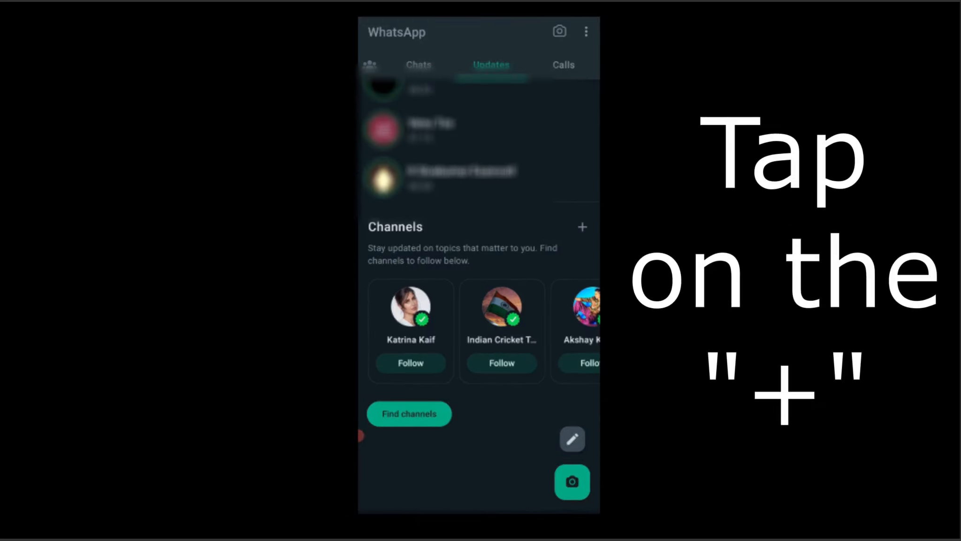
pyautogui.click(582, 227)
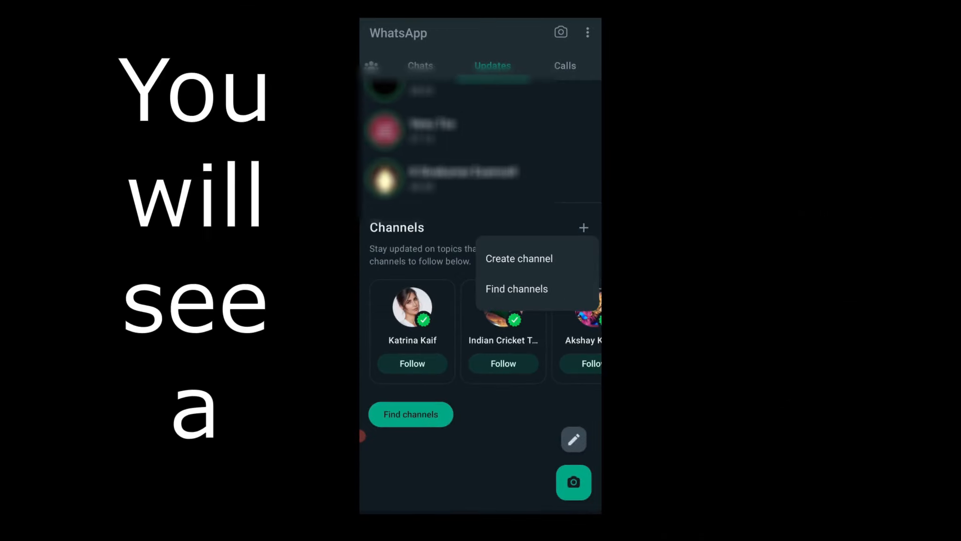
pyautogui.click(519, 258)
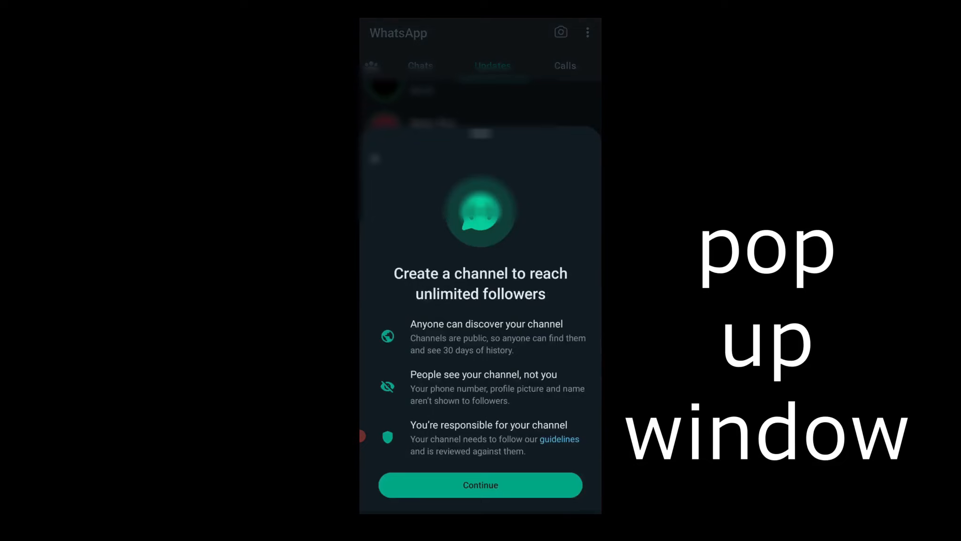
# - Continue past the intro, name the channel 'arsh' and create it
pyautogui.click(480, 485)
pyautogui.write('D')
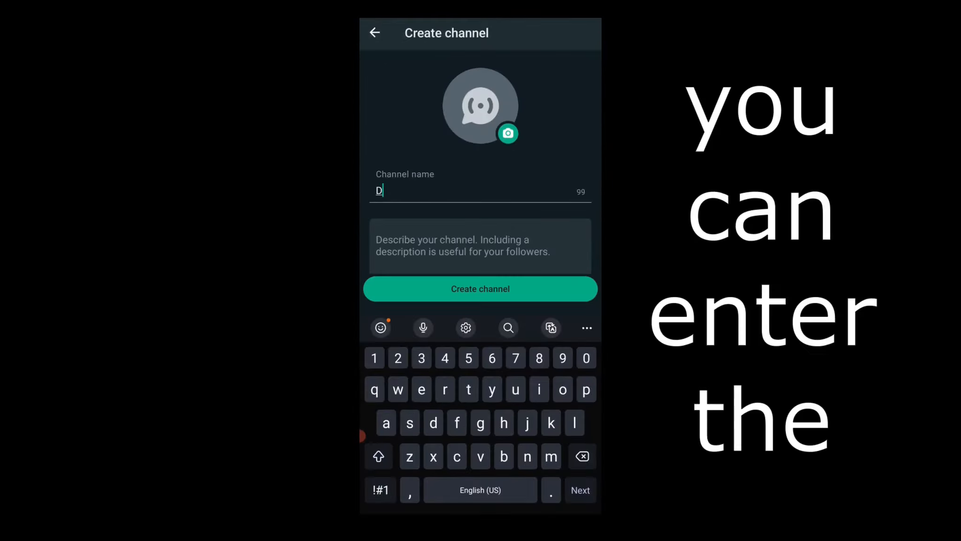
pyautogui.write('arshaan')
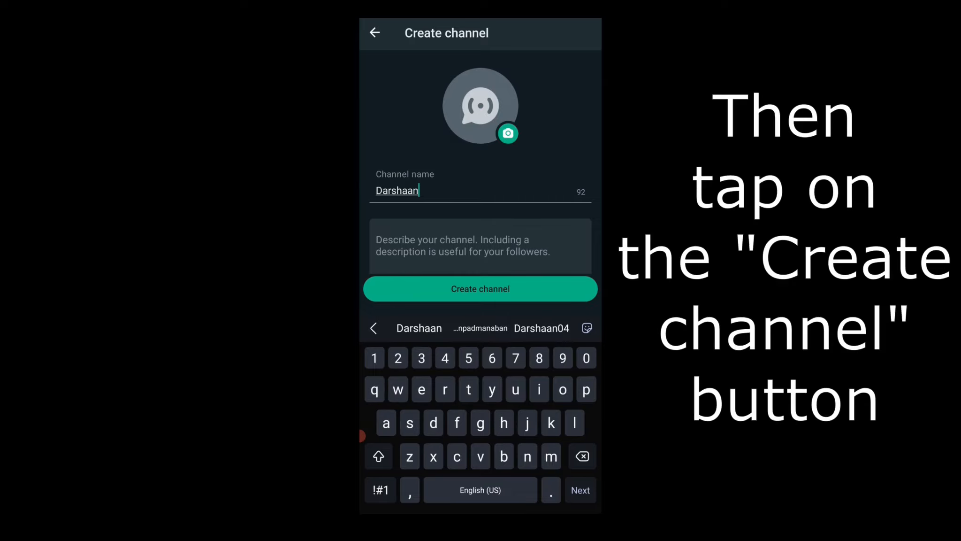
pyautogui.click(479, 289)
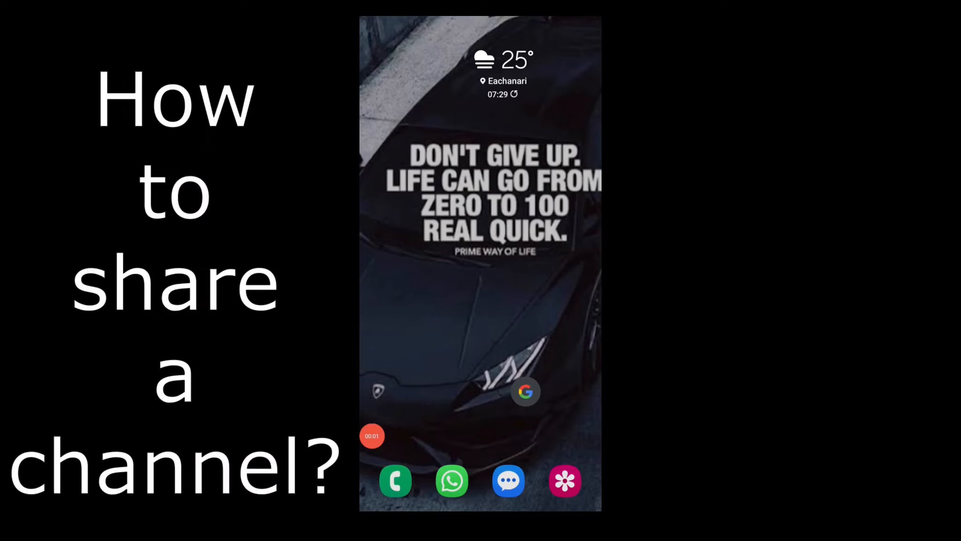
# - Reopen WhatsApp, open the new Darshaan channel under Updates and show its Channel link page
pyautogui.click(451, 481)
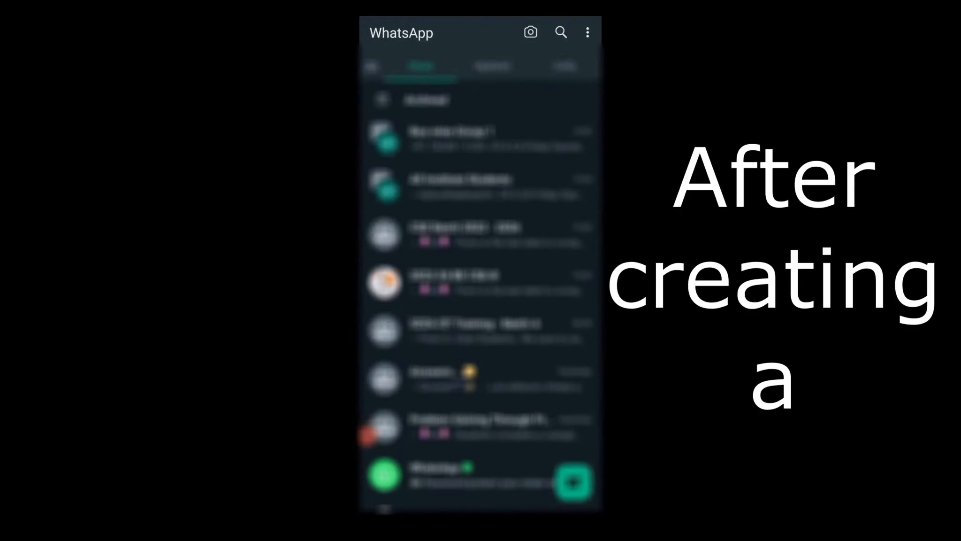
pyautogui.click(492, 66)
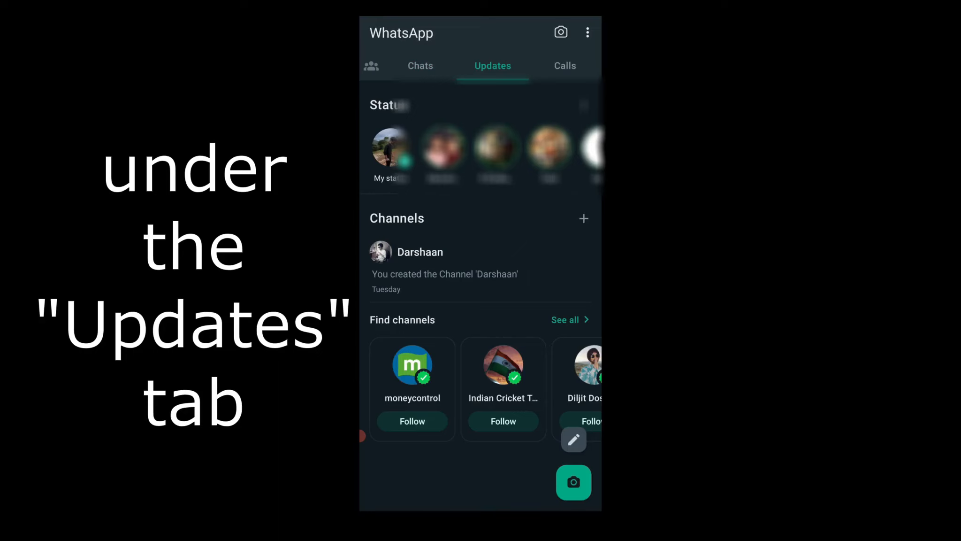
pyautogui.click(420, 252)
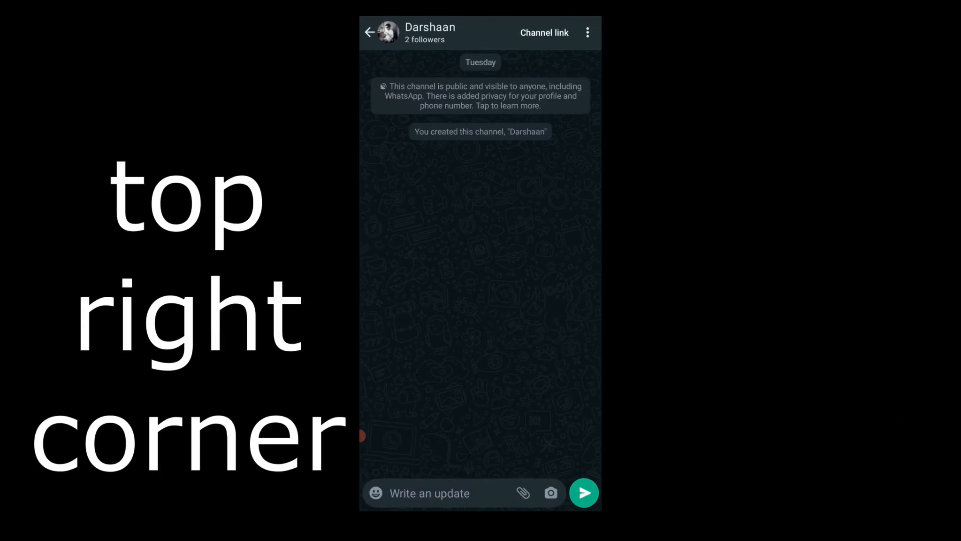
pyautogui.click(543, 32)
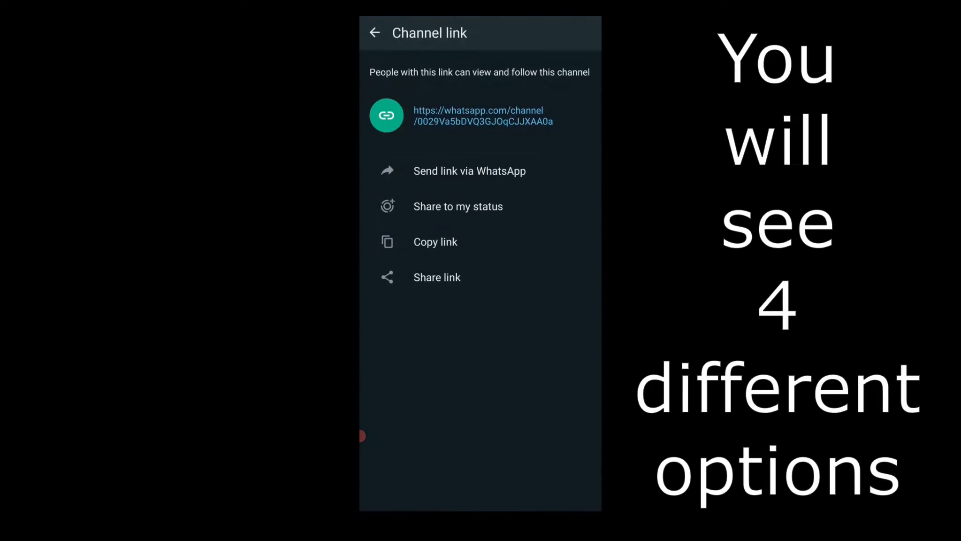